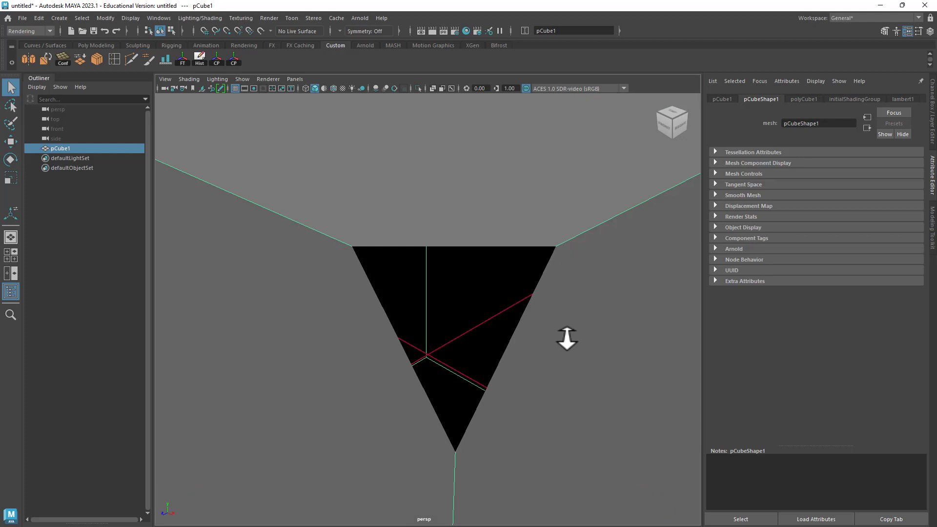
mouse_move(466, 288)
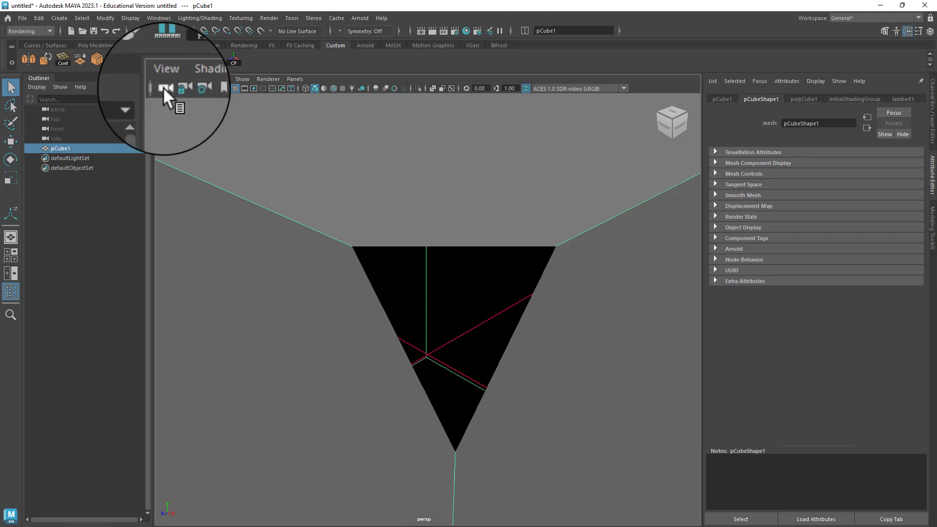
Step: Select the persp camera via the viewport's Camera Attributes icon to list its values
click(56, 109)
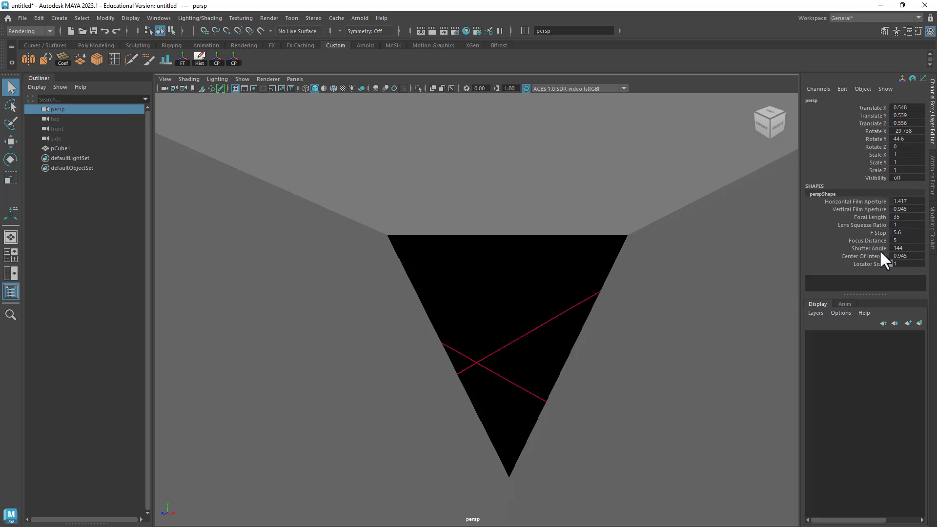
mouse_move(867, 185)
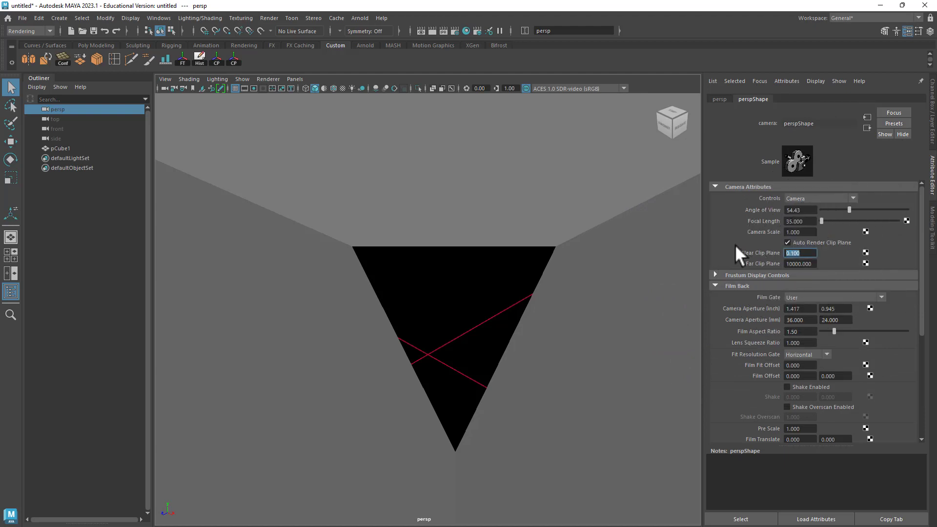
Step: Set the perspShape Near Clip Plane to 0.001 so the cube shows whole
text(1.000)
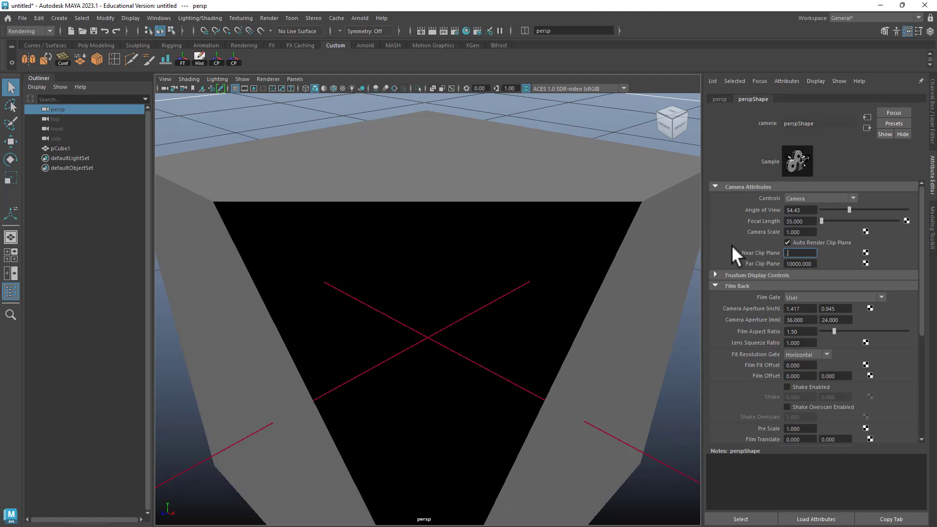
text(0.001)
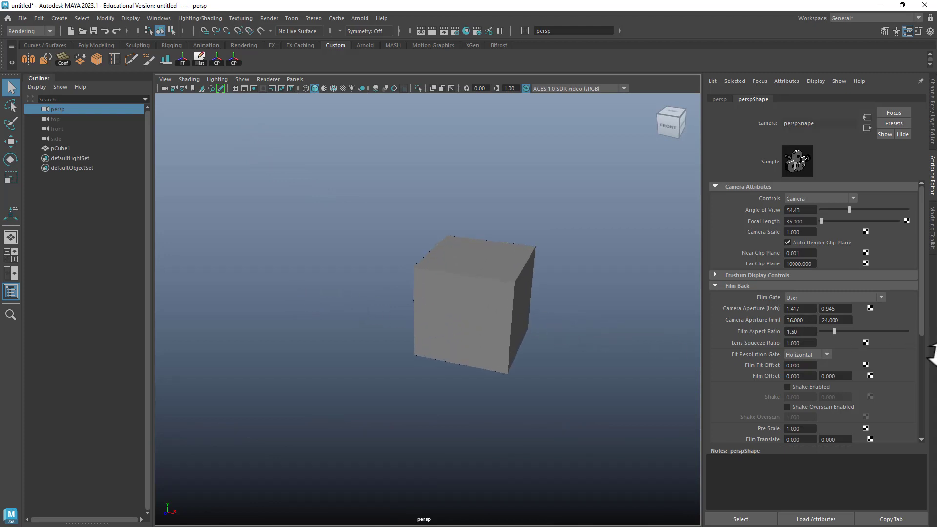
Step: Reselect the persp camera and raise its Near Clip Plane to 0.01
click(60, 148)
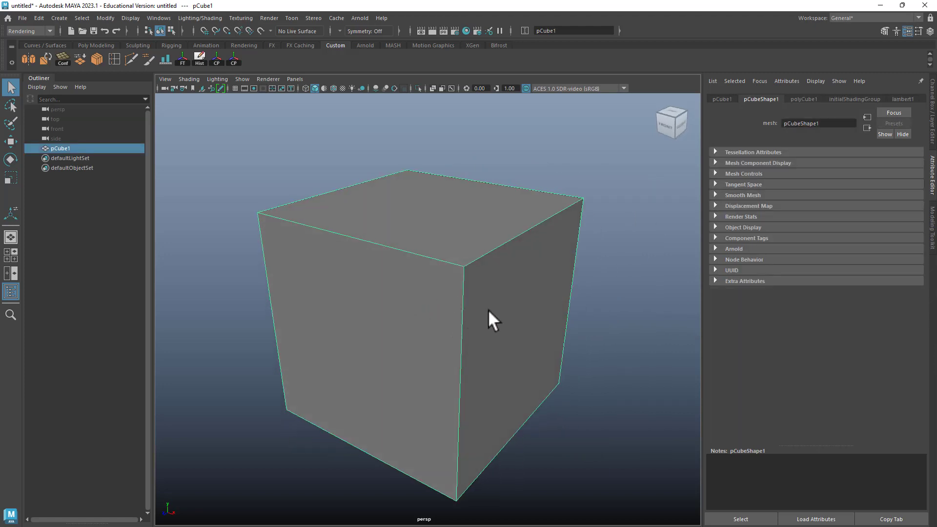
mouse_move(166, 98)
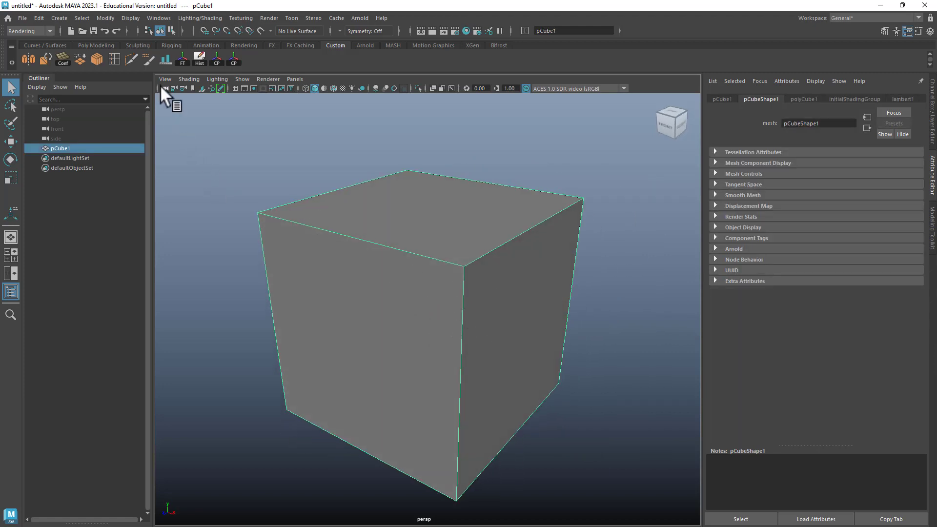
click(59, 108)
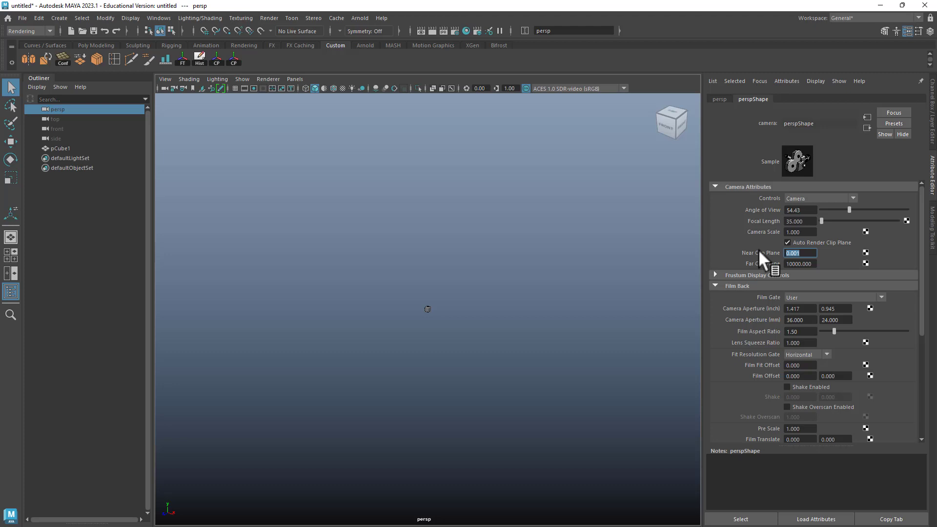
mouse_move(699, 232)
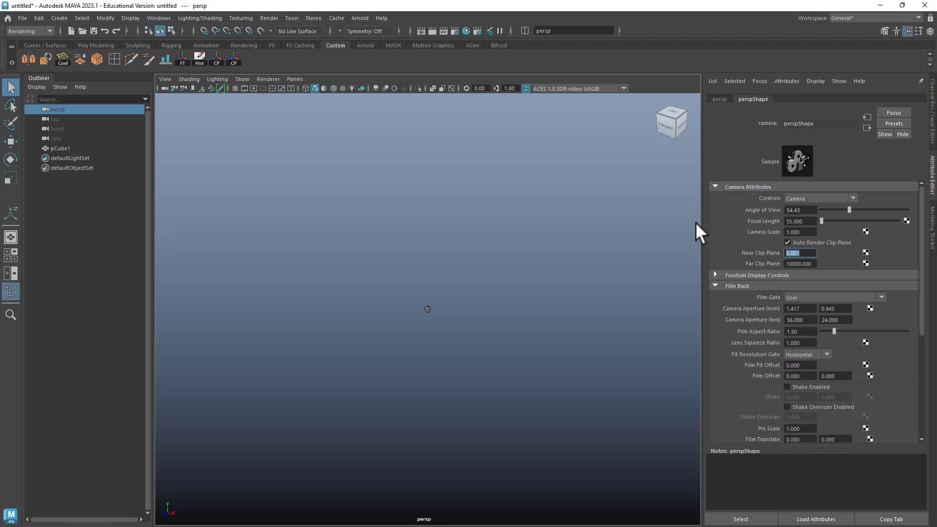
text(.01)
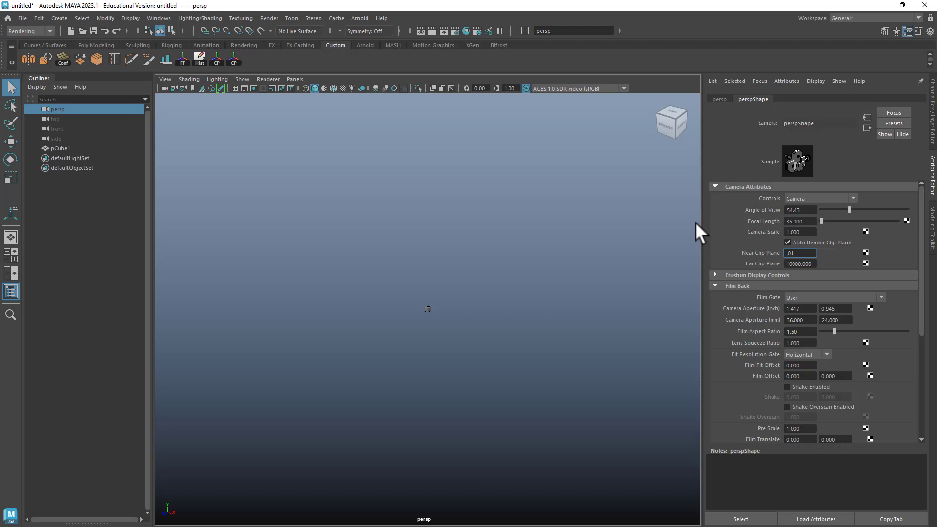
click(426, 309)
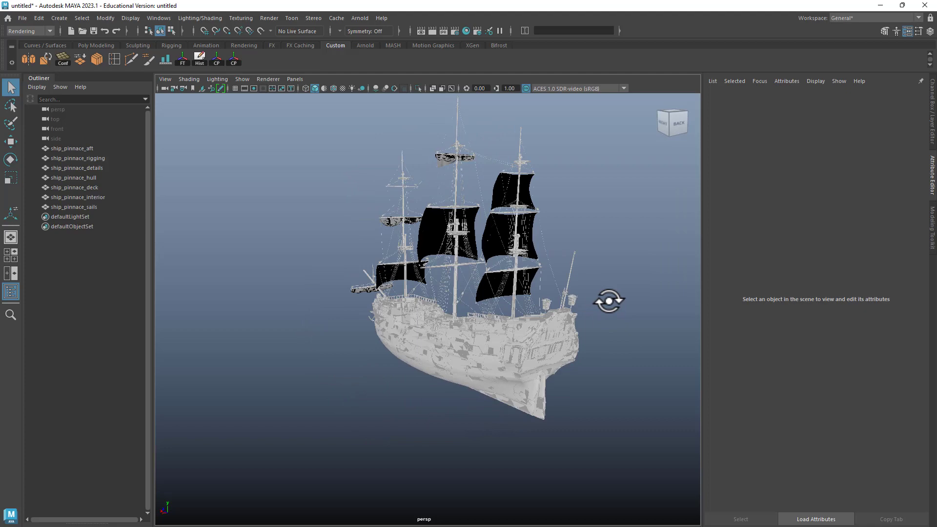
Step: Show the ship scene's camera attributes and dolly in close to the hull rigging
click(57, 109)
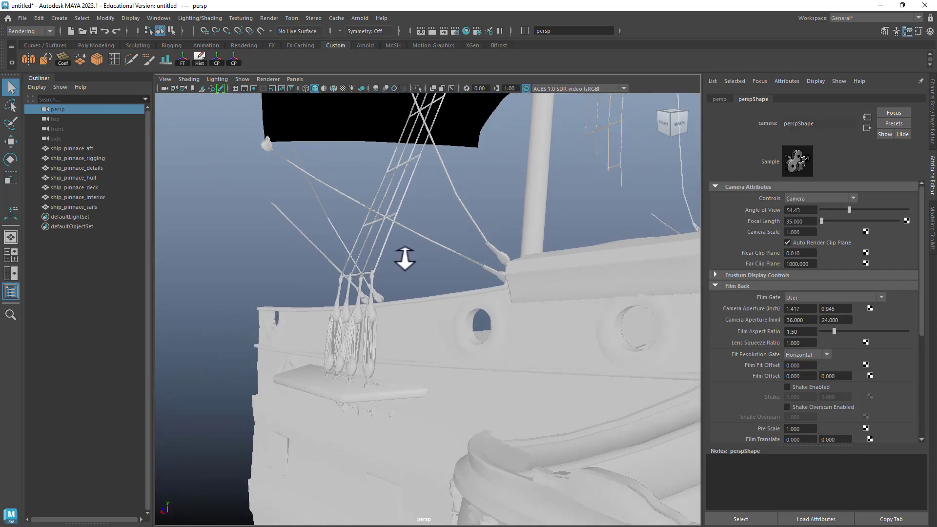
drag(419, 270, 406, 251)
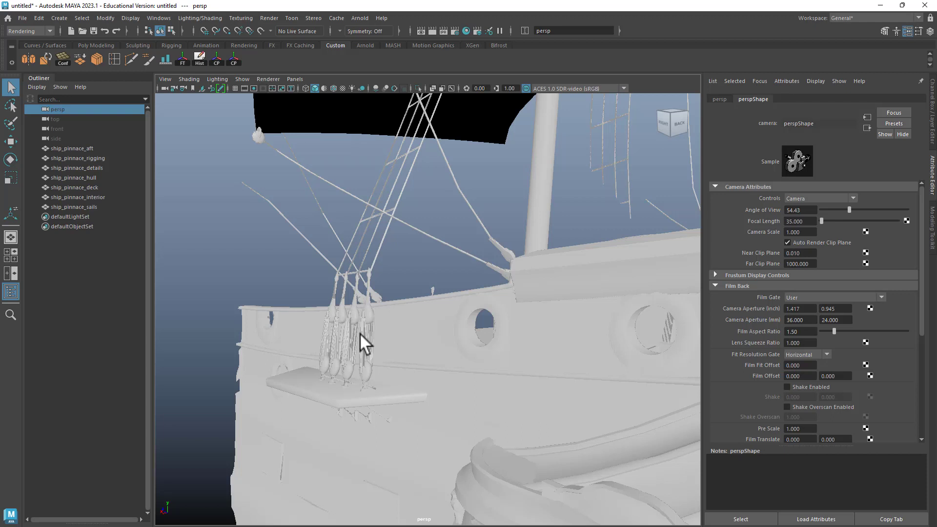
mouse_move(800, 286)
text(0.100)
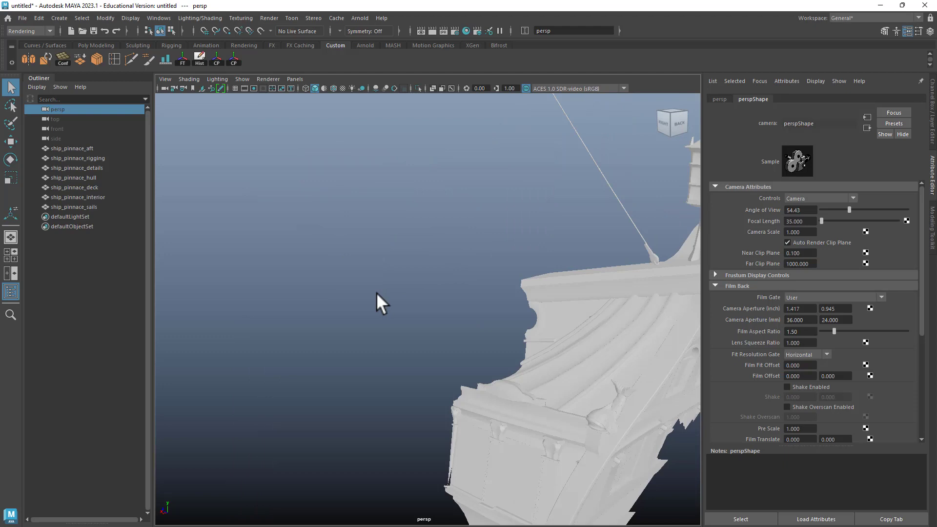
Step: Set the camera's Far Clip Plane to 10000 and Near Clip Plane to 1.000
click(800, 263)
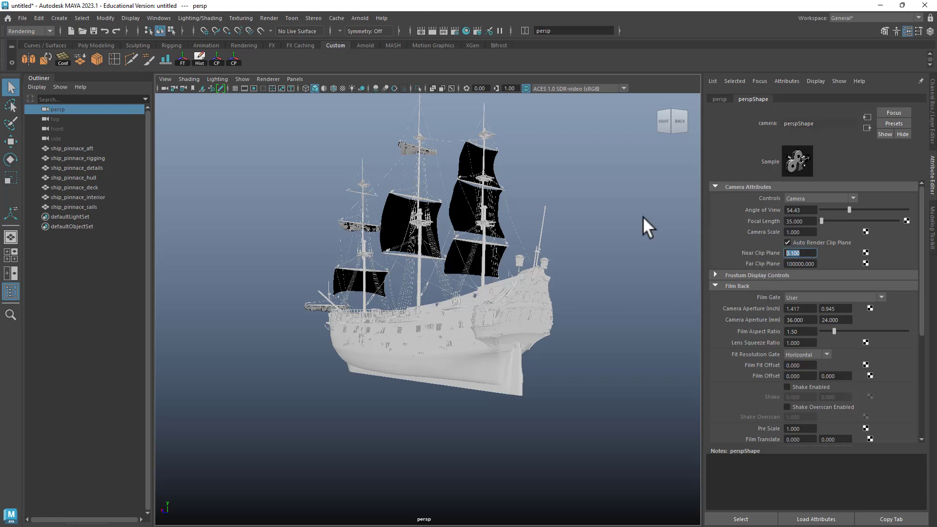
text(1.000)
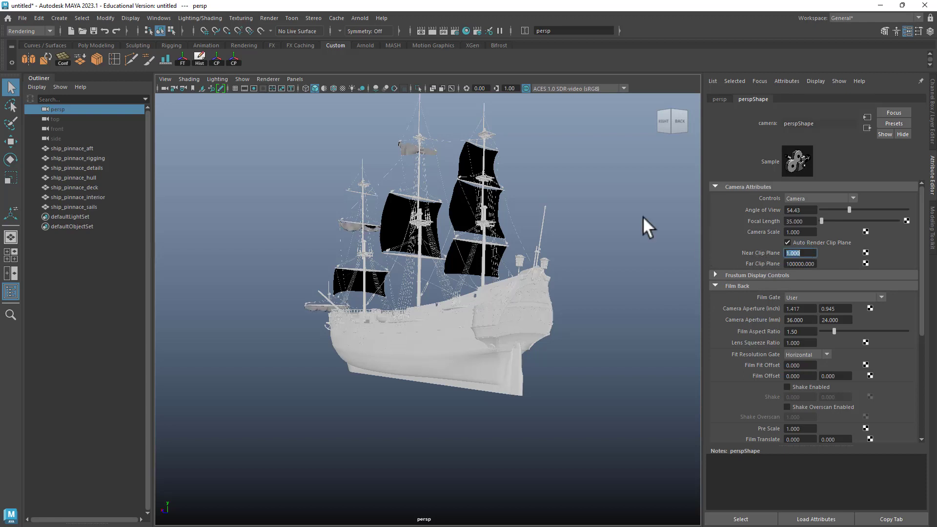